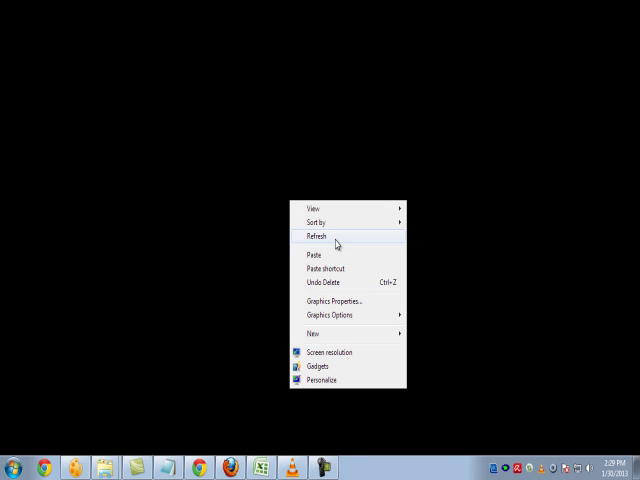
Step: Refresh the Windows 7 desktop from its right-click menu
left_click(313, 236)
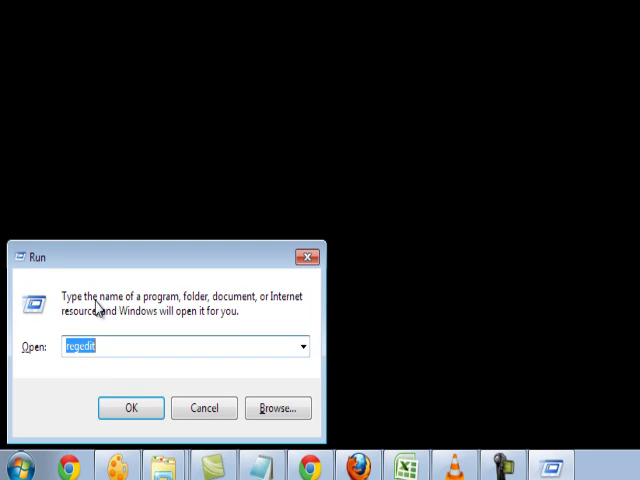
Step: Run 'control userpasswords2' from the Run dialog instead of msconfig
type("msconfig")
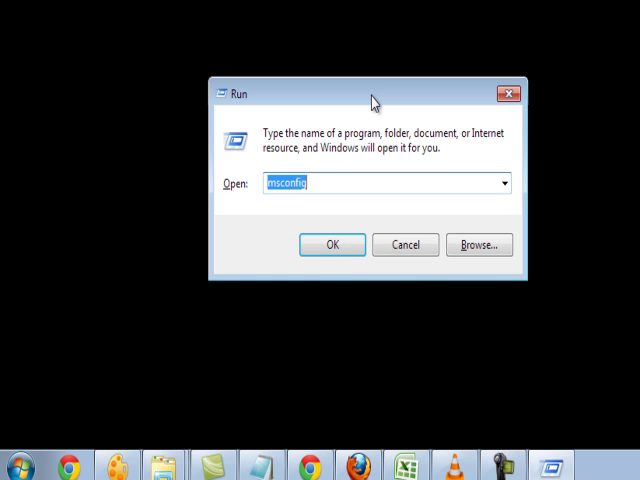
type("control userpasswords2")
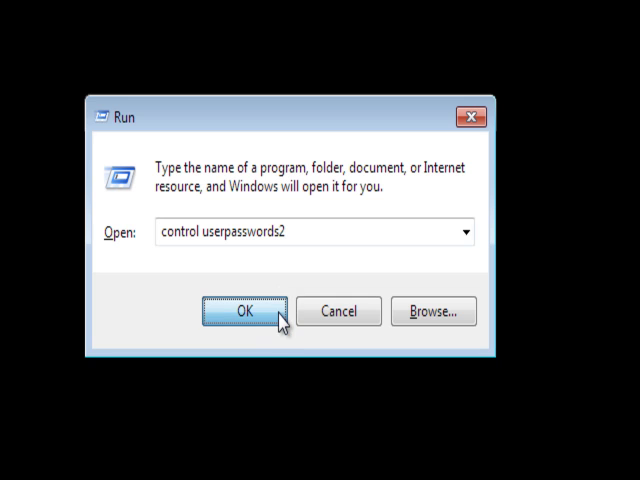
left_click(244, 311)
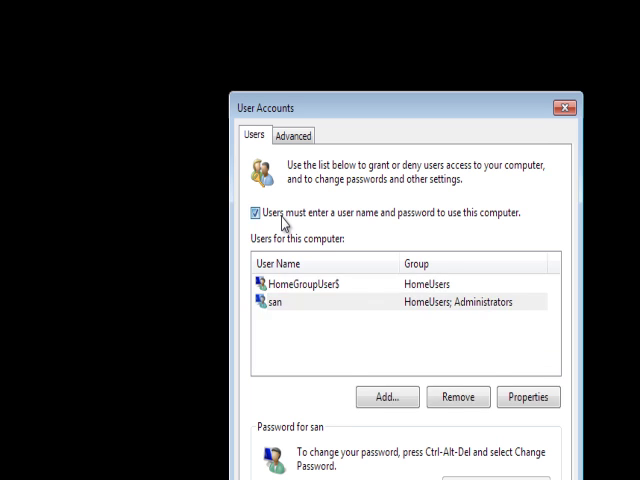
mouse_move(473, 223)
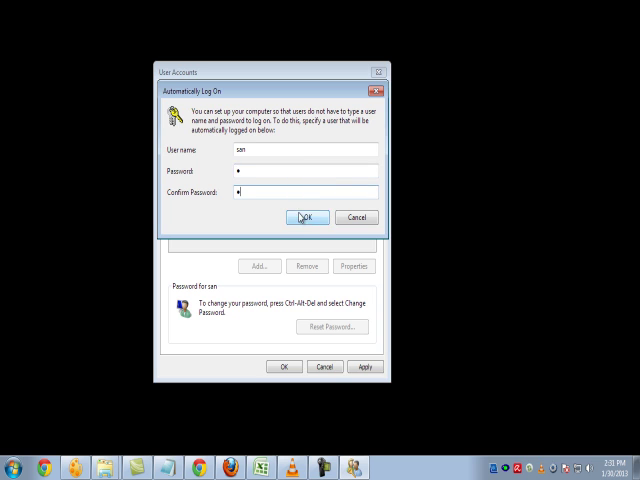
Step: Confirm automatic logon for user san with the password
left_click(311, 217)
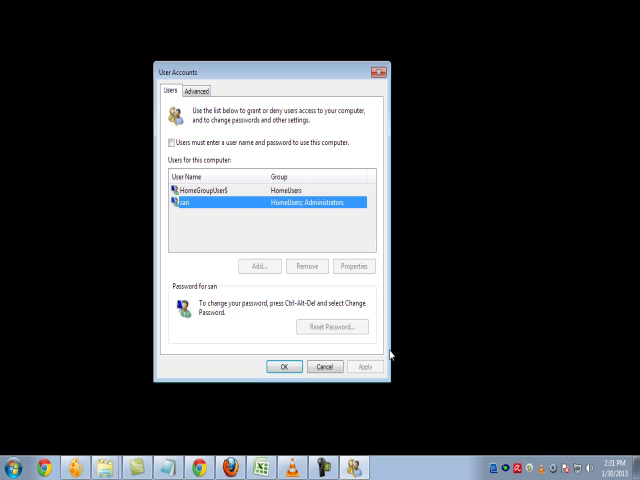
mouse_move(347, 413)
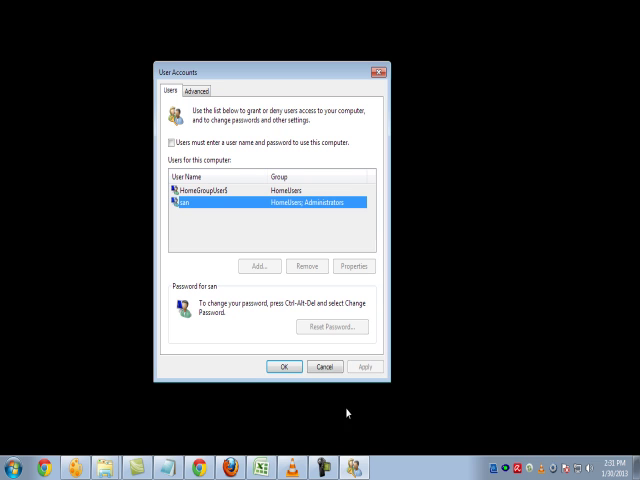